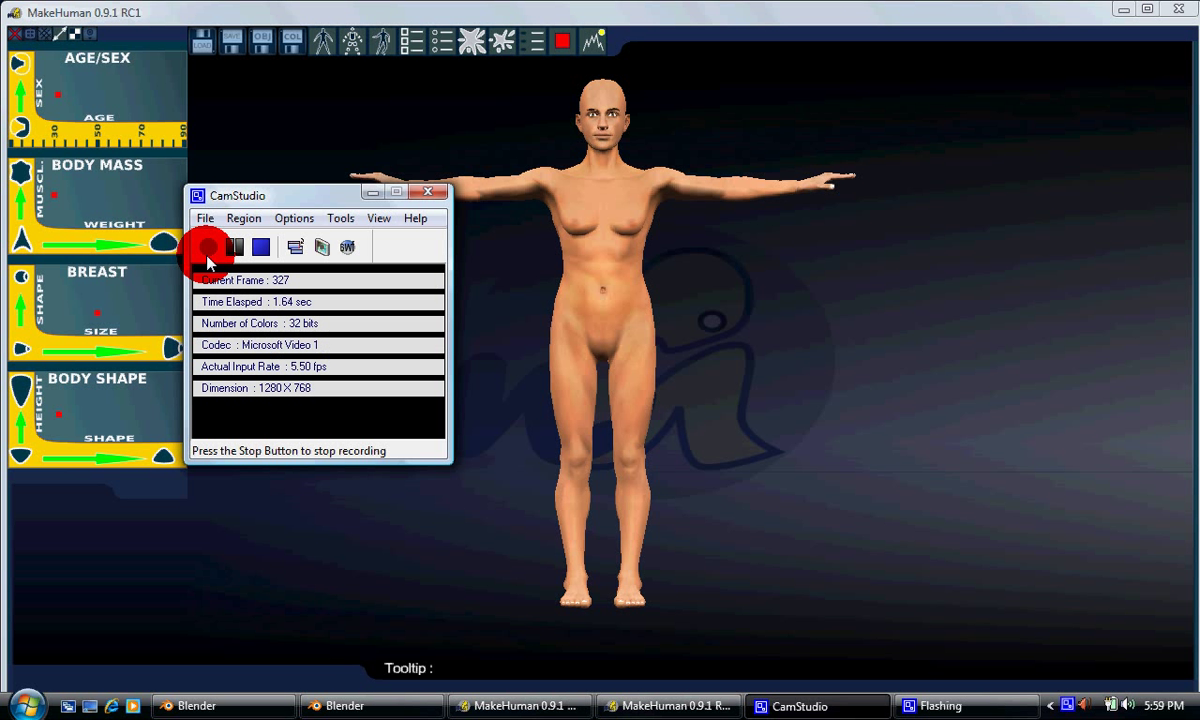
# - Switch the figure toward male, orbiting to the side and back to front
pyautogui.click(208, 246)
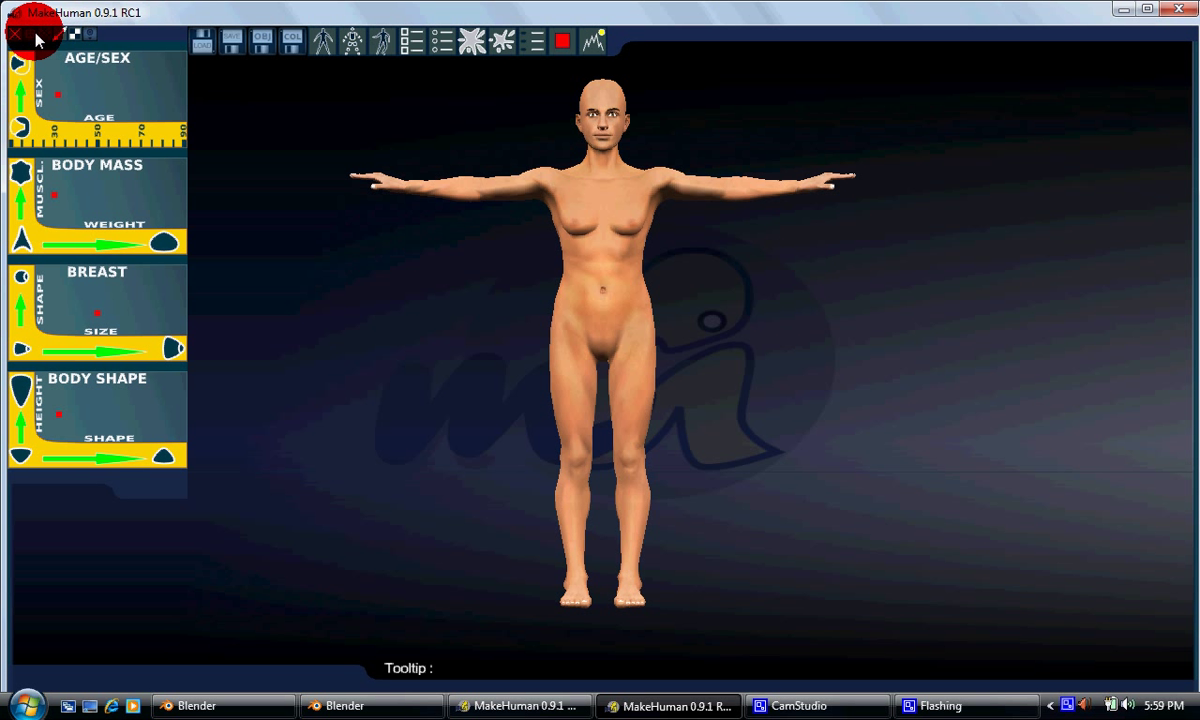
pyautogui.click(620, 290)
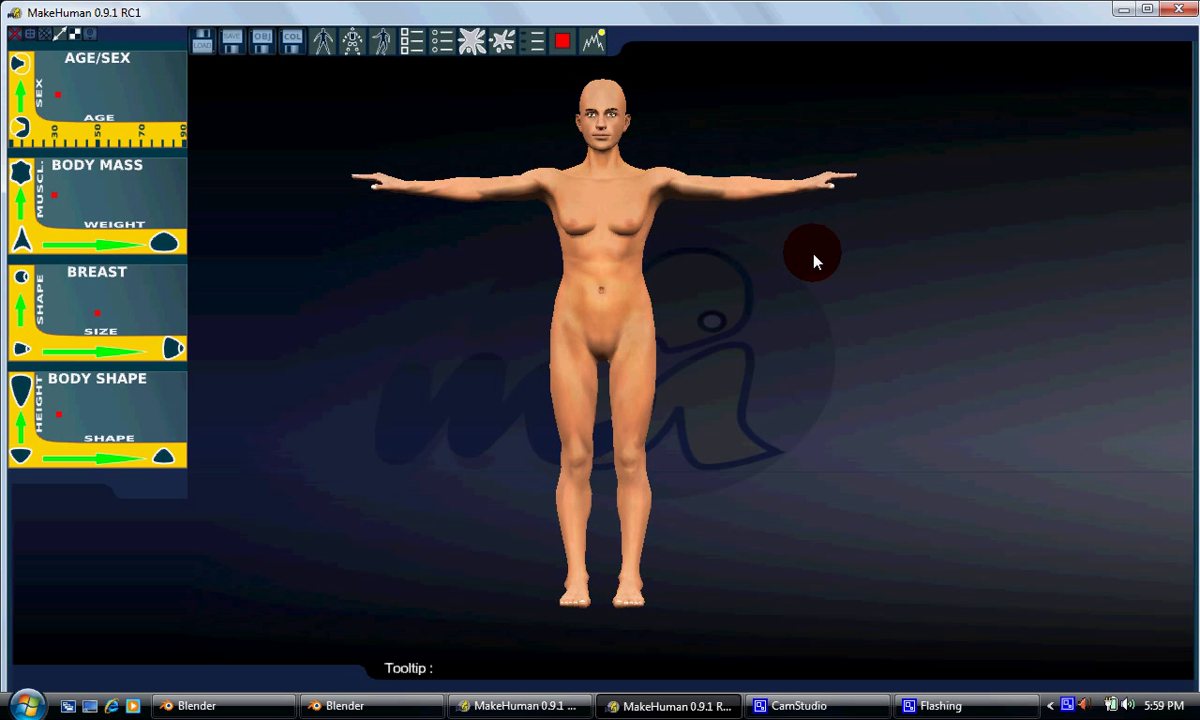
pyautogui.moveTo(815, 260); pyautogui.dragTo(680, 287)
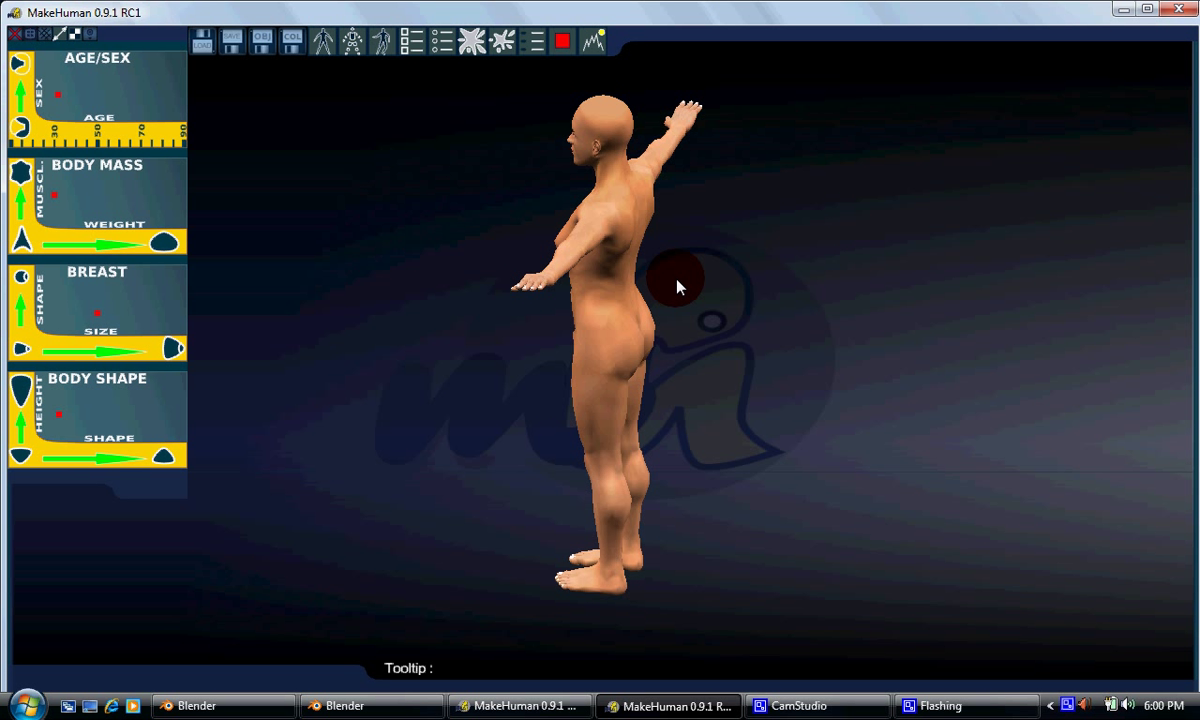
pyautogui.moveTo(678, 287); pyautogui.dragTo(535, 315)
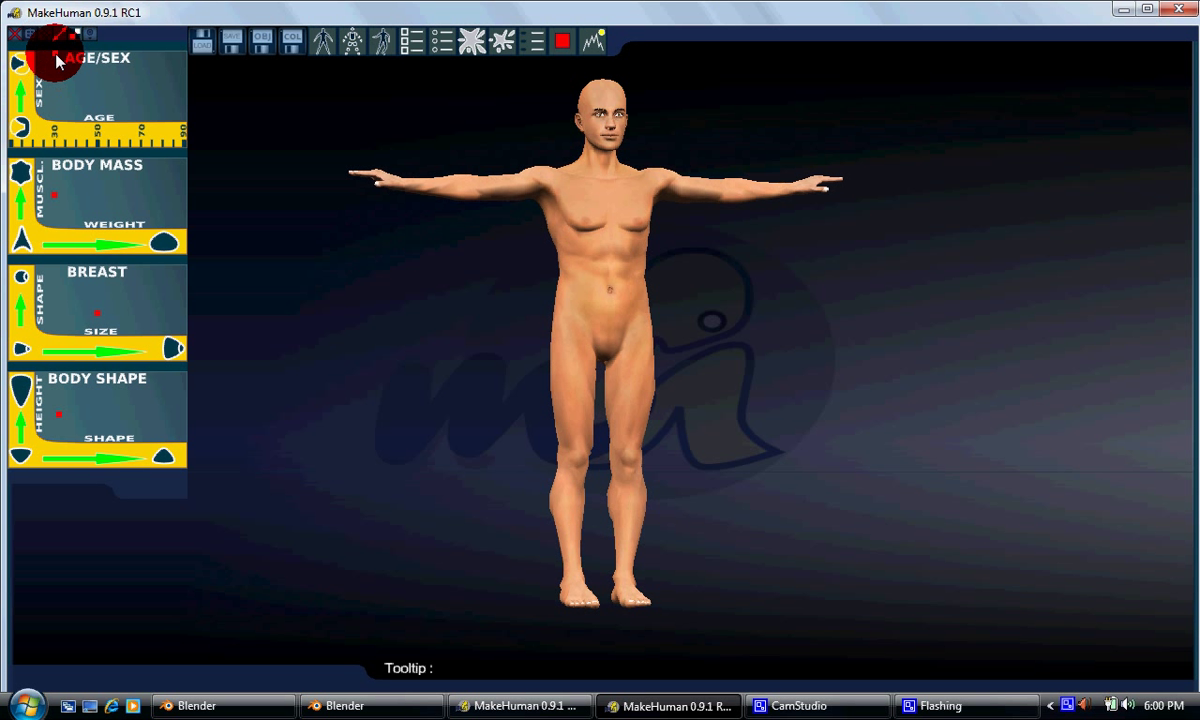
# - Push the Age/Sex, Body Mass and Body Shape markers toward a heavily muscular male
pyautogui.moveTo(50, 60); pyautogui.dragTo(50, 140)
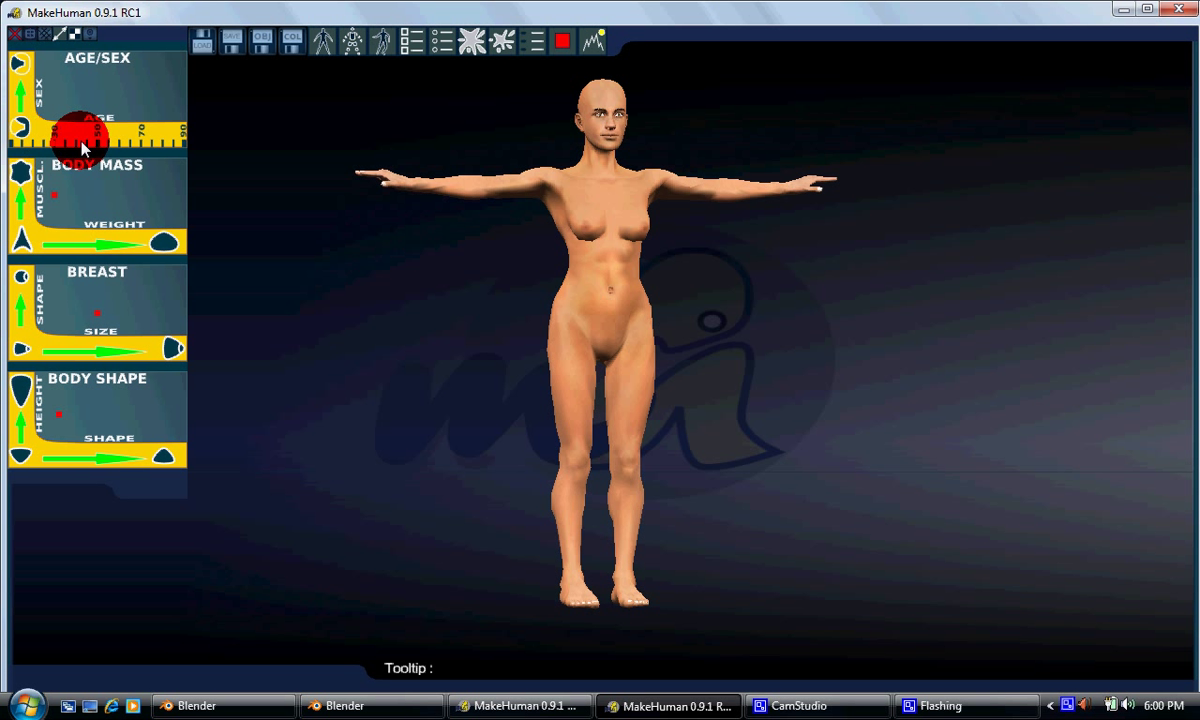
pyautogui.moveTo(80, 140); pyautogui.dragTo(40, 150)
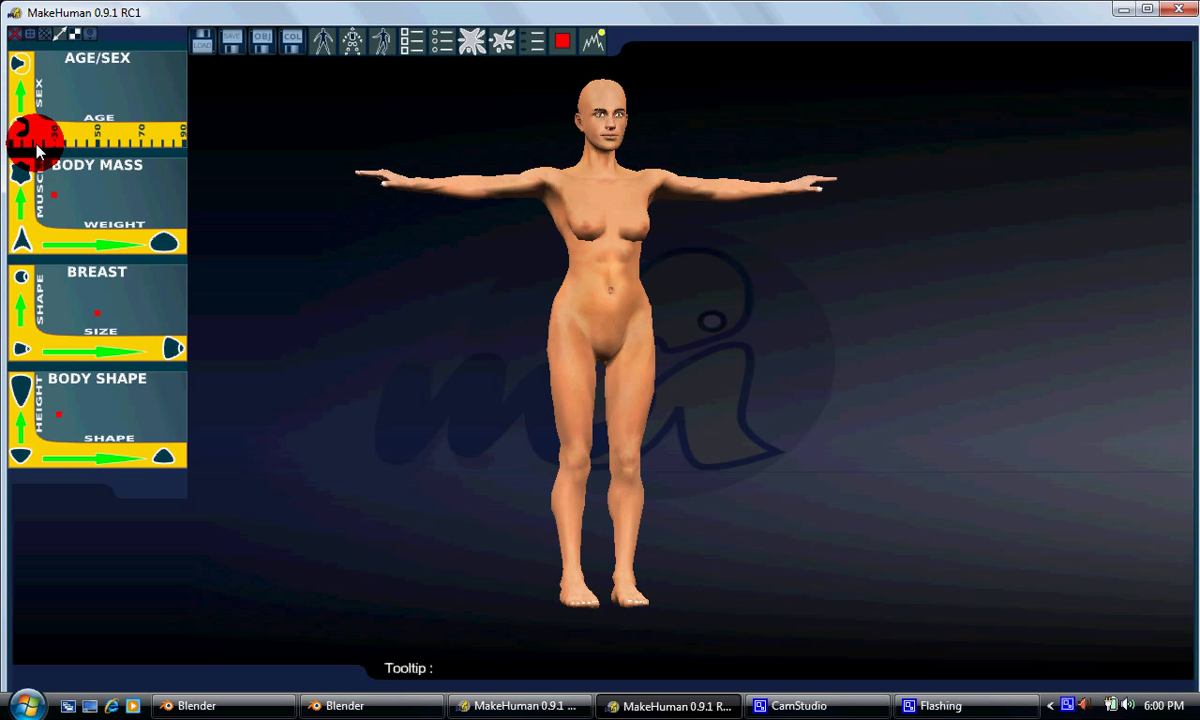
pyautogui.moveTo(35, 135); pyautogui.dragTo(35, 135)
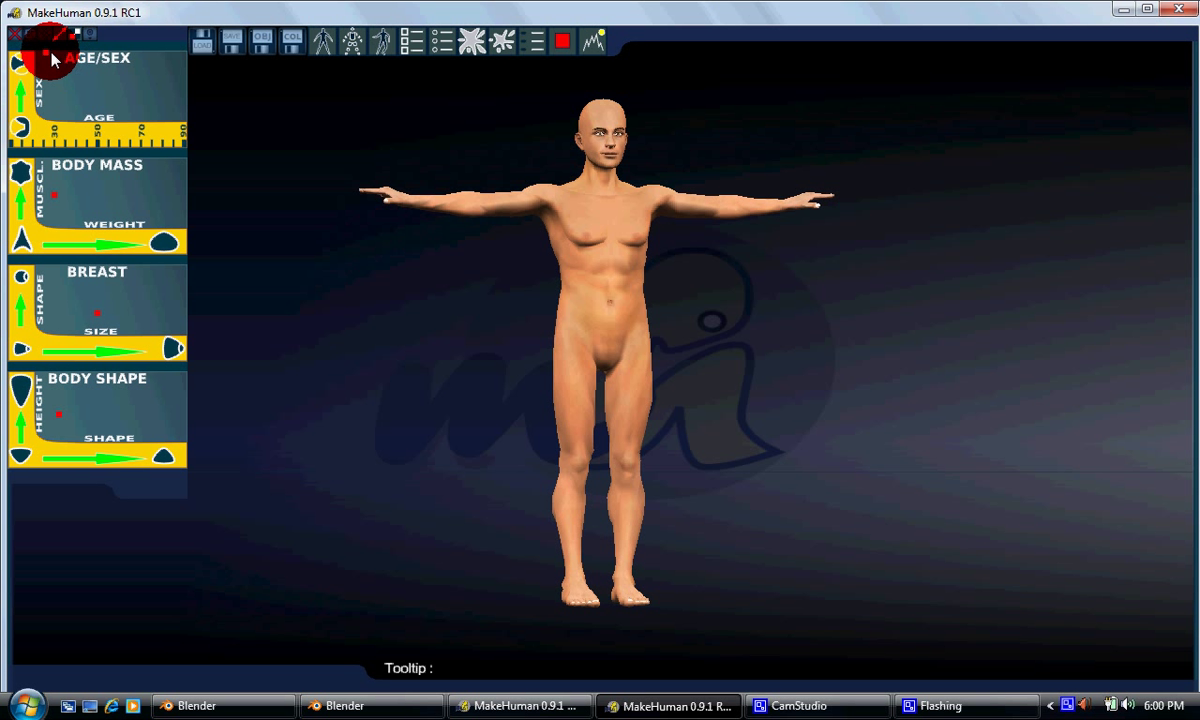
pyautogui.click(70, 185)
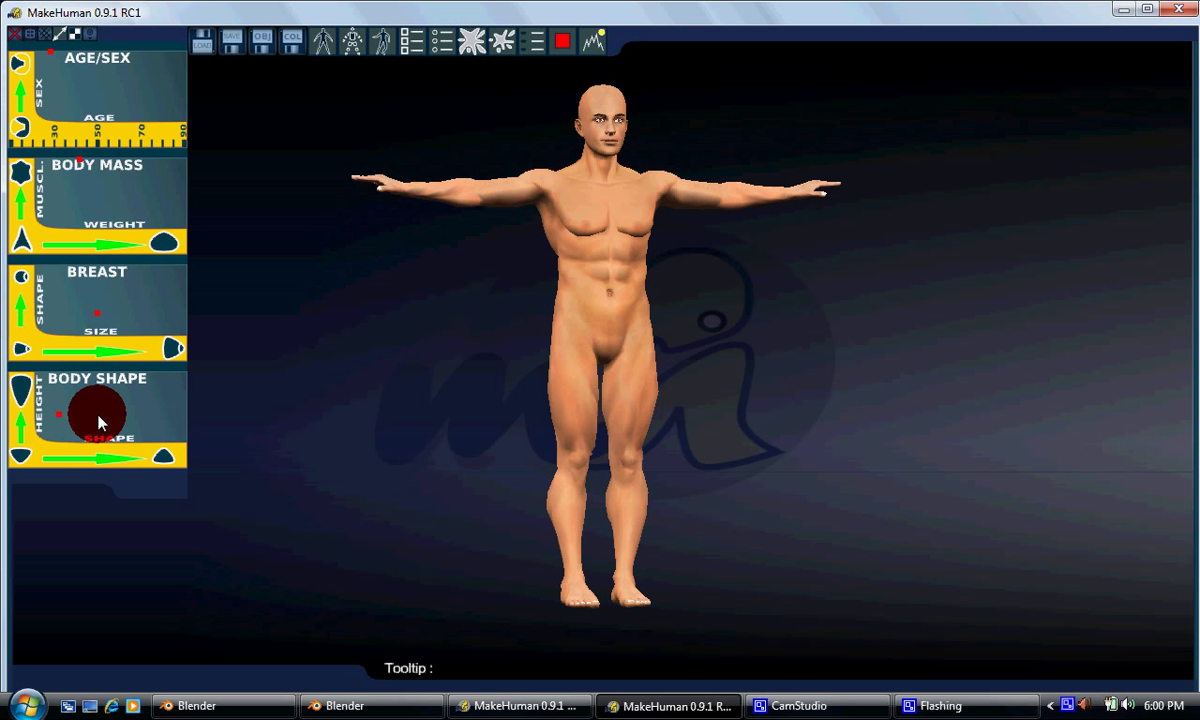
pyautogui.moveTo(98, 420); pyautogui.dragTo(78, 415)
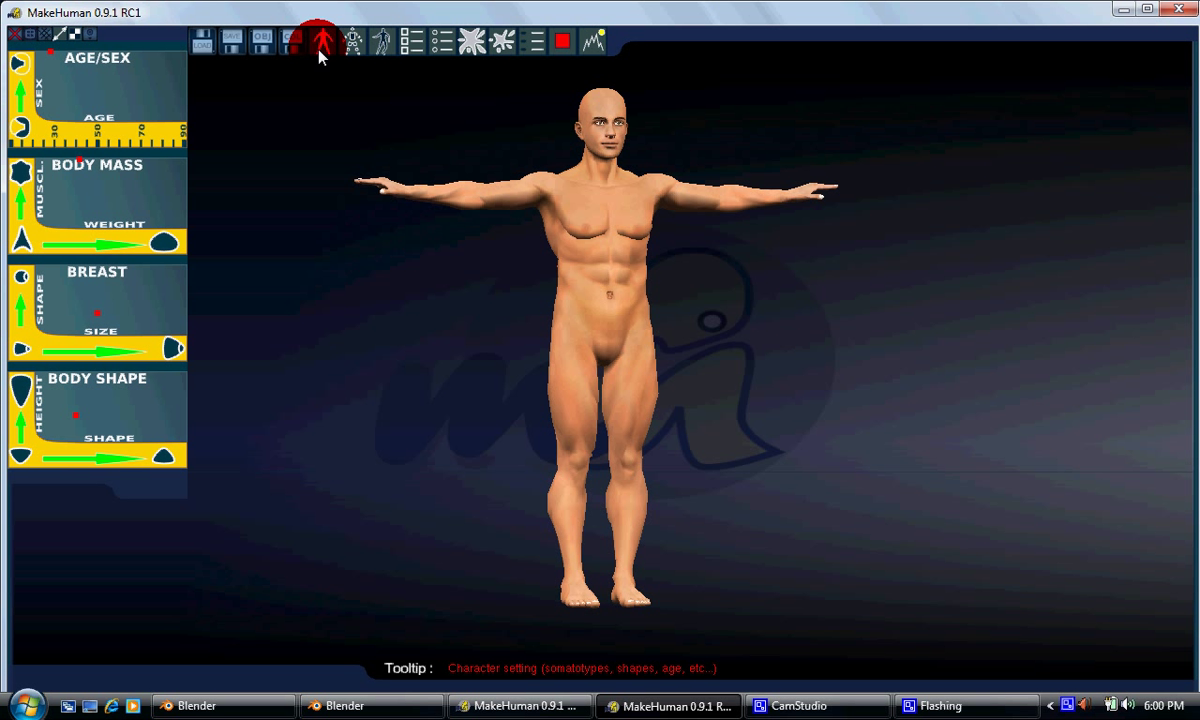
pyautogui.moveTo(387, 40)
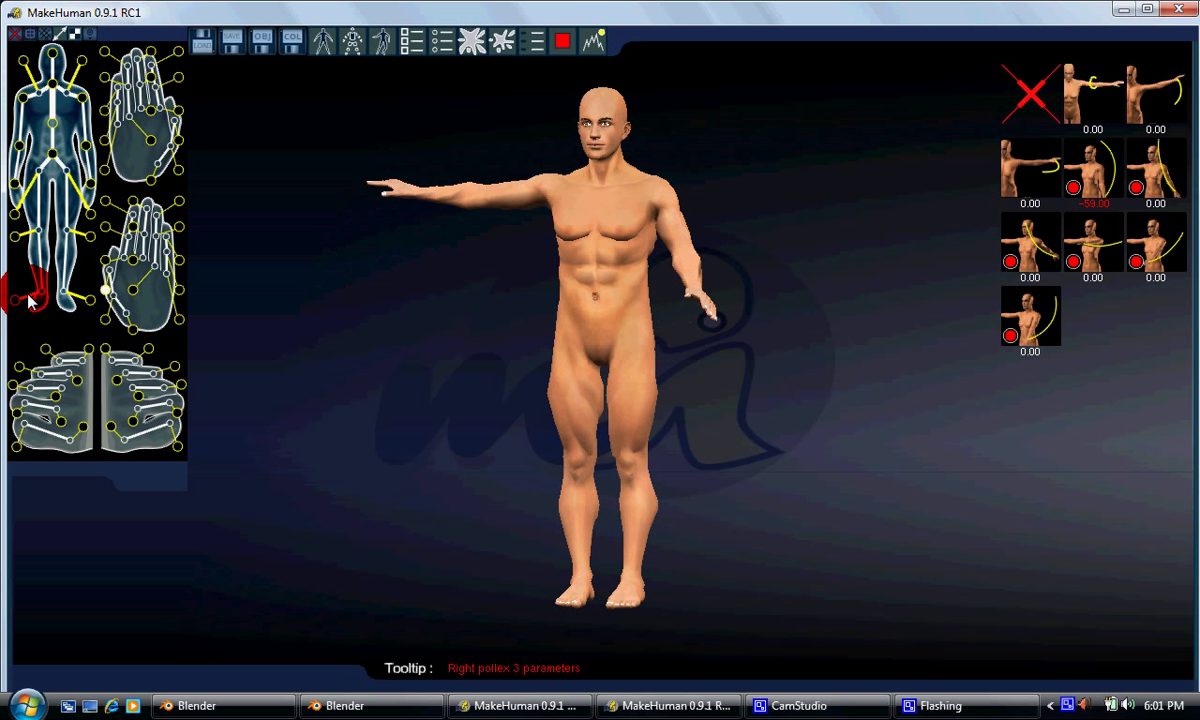
# - Rotate the arm joints to lower both arms, then orbit to a side view
pyautogui.click(1093, 95)
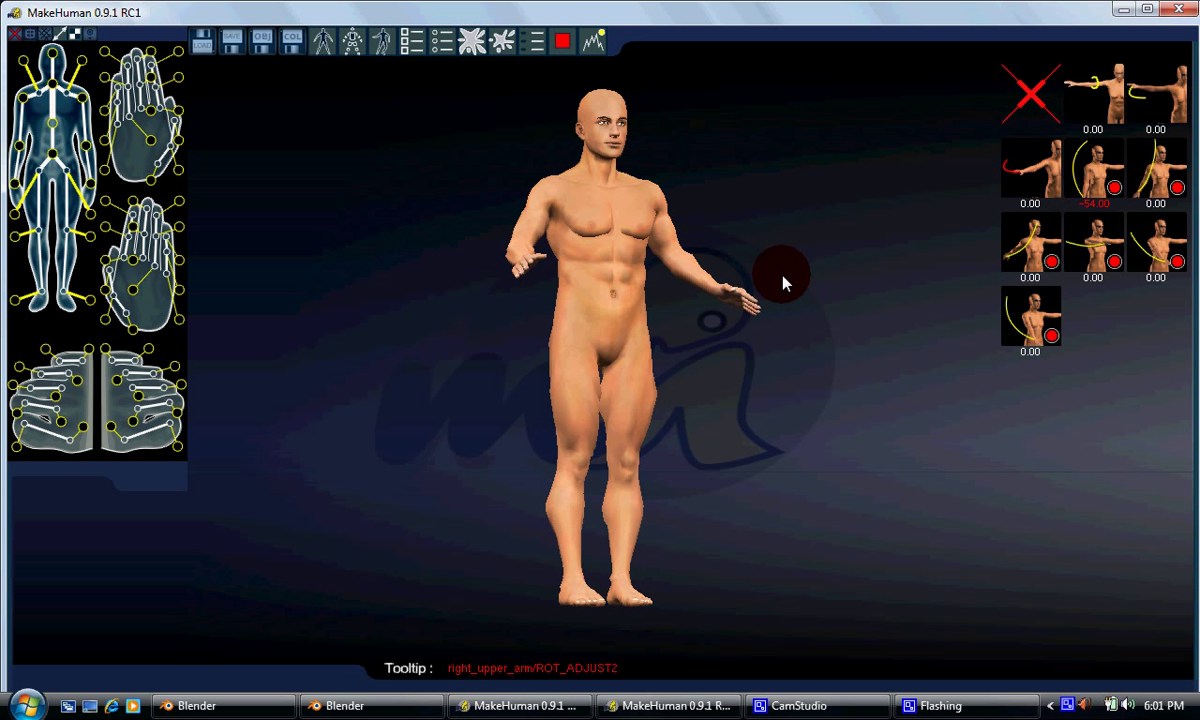
pyautogui.moveTo(137, 590)
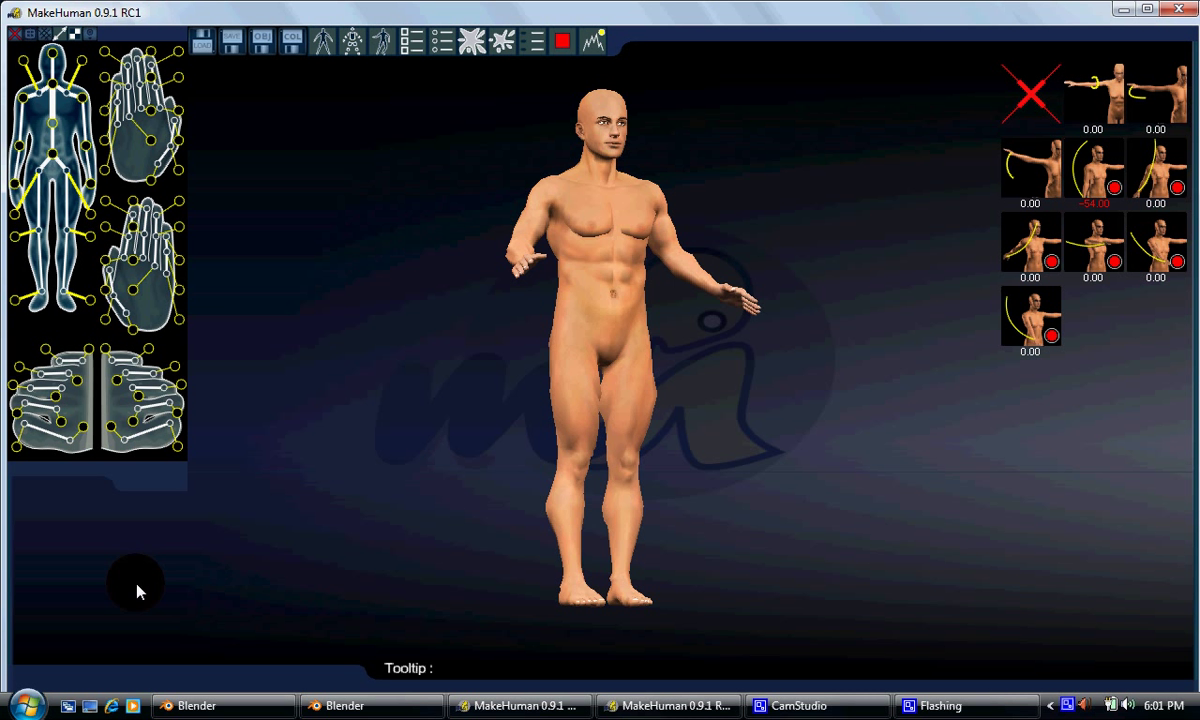
pyautogui.moveTo(135, 585); pyautogui.dragTo(545, 265)
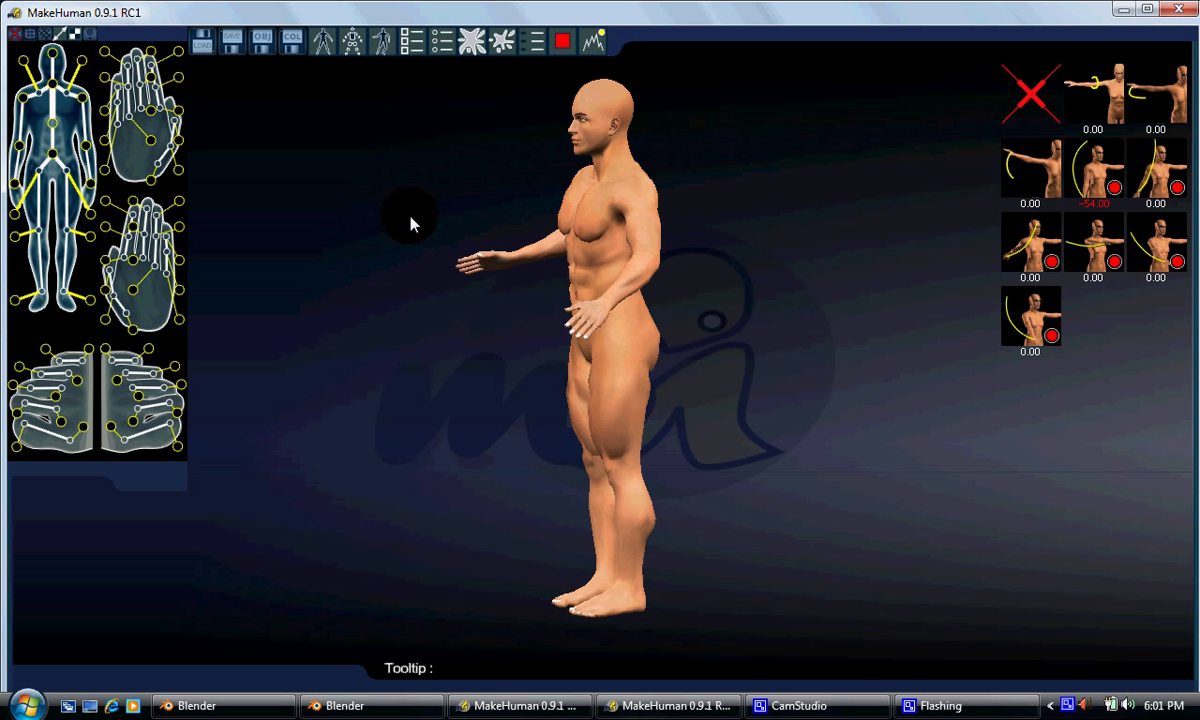
pyautogui.moveTo(265, 40)
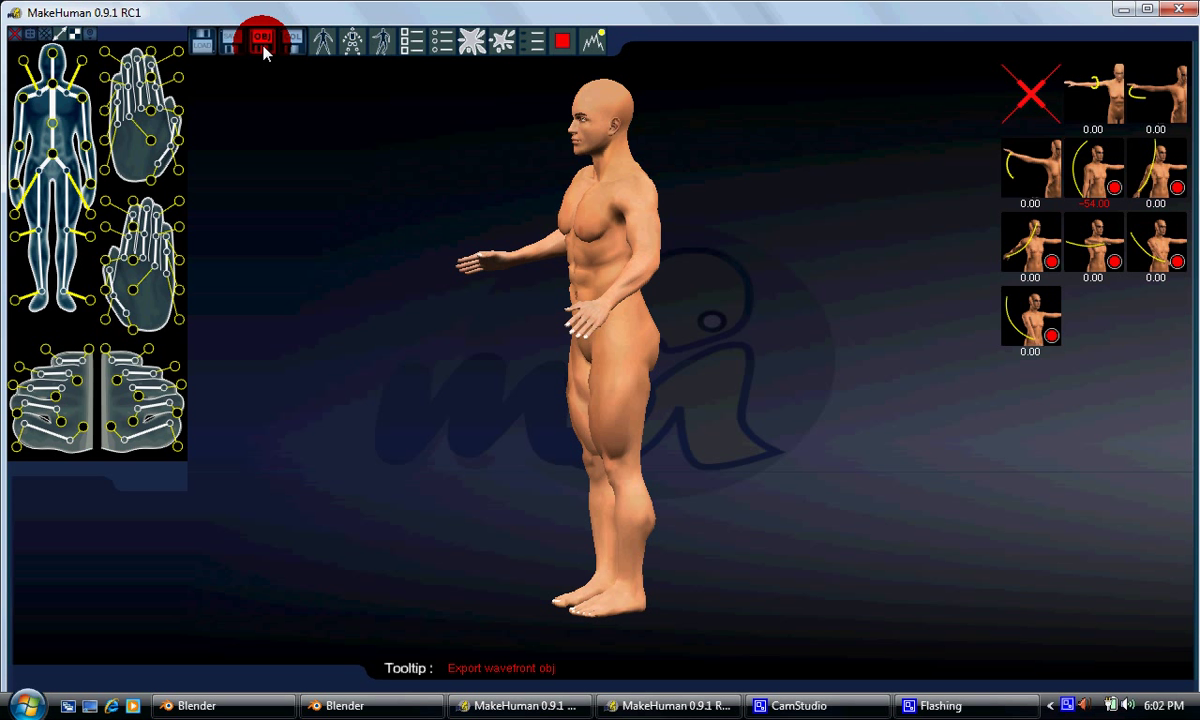
# - Export the posed figure as OBJ to makehuman\myobjs, close the console, launch Blender
pyautogui.click(263, 41)
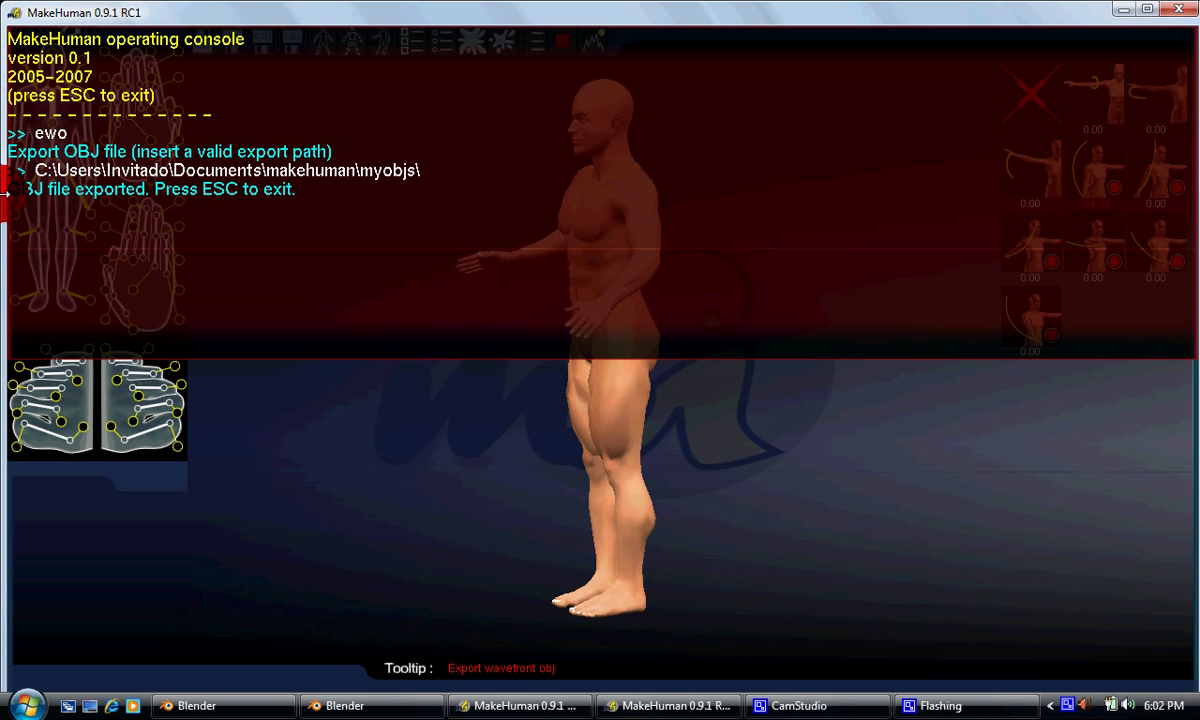
pyautogui.press('Escape')
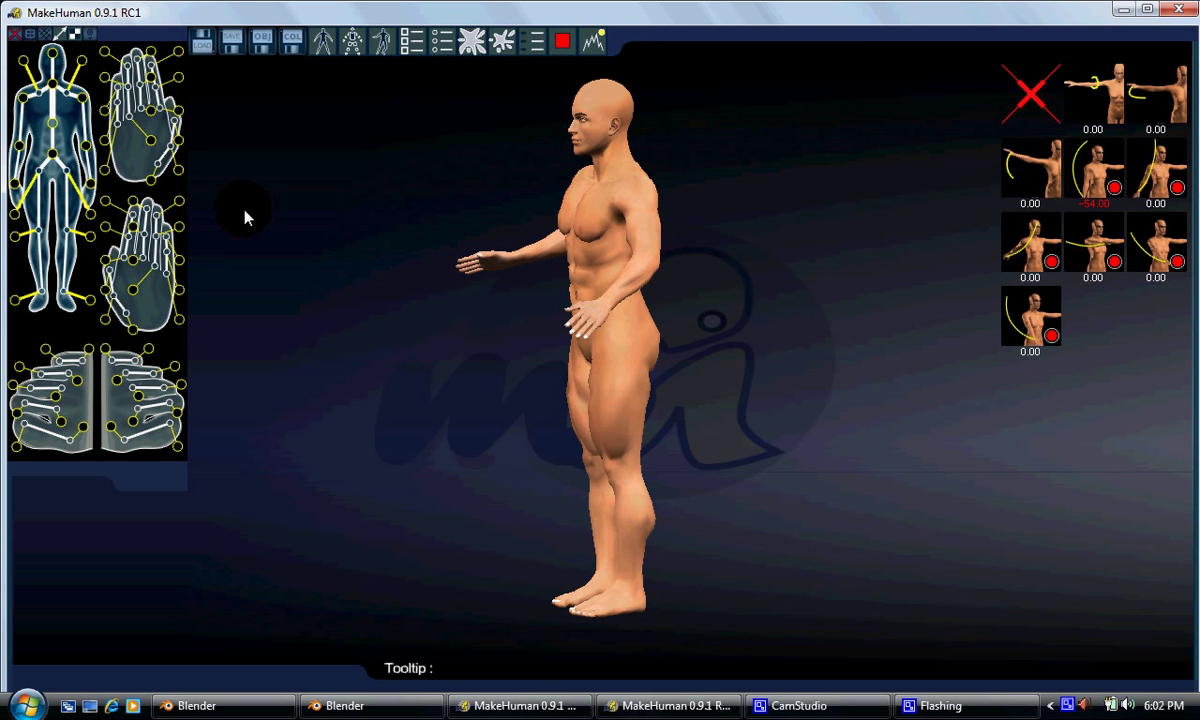
pyautogui.click(371, 705)
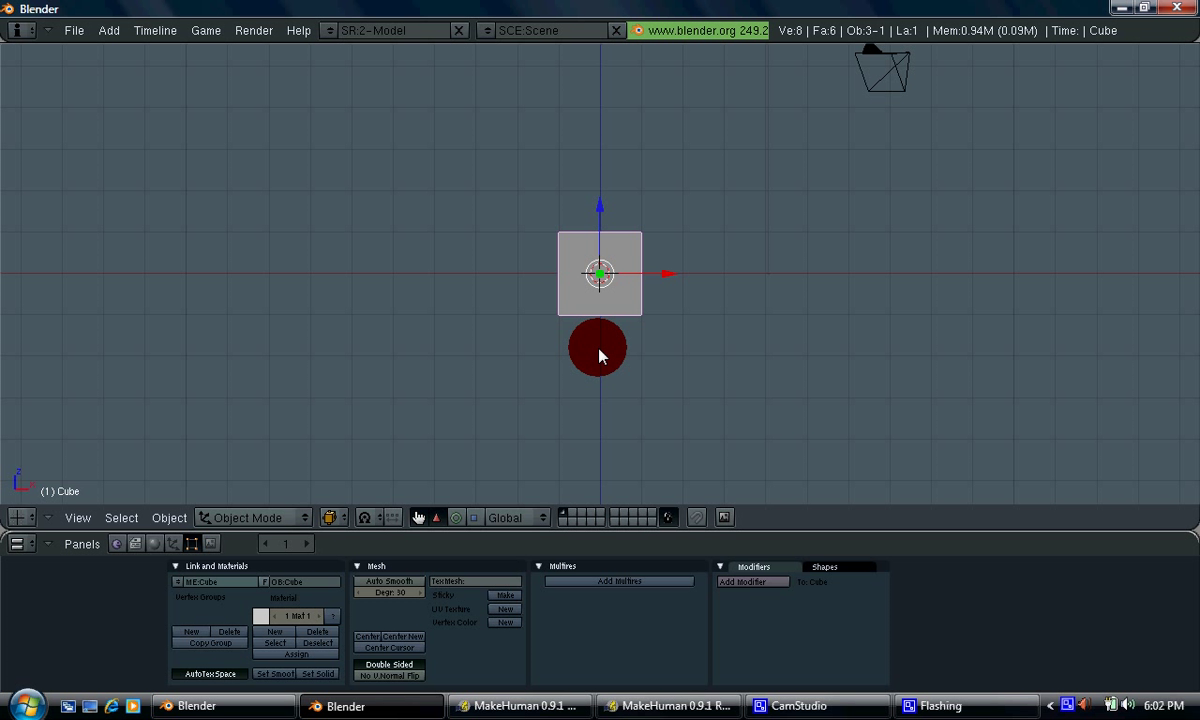
# - Remove the default cube and start the Wavefront (.obj) import
pyautogui.click(74, 30)
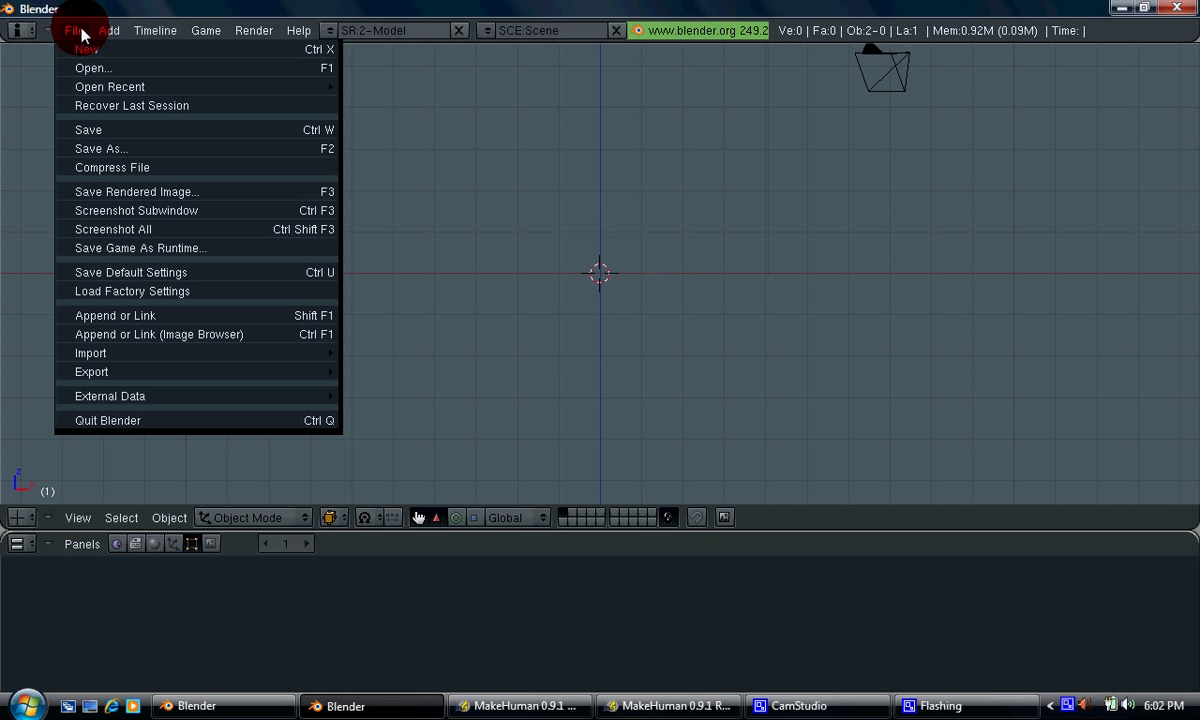
pyautogui.moveTo(90, 352)
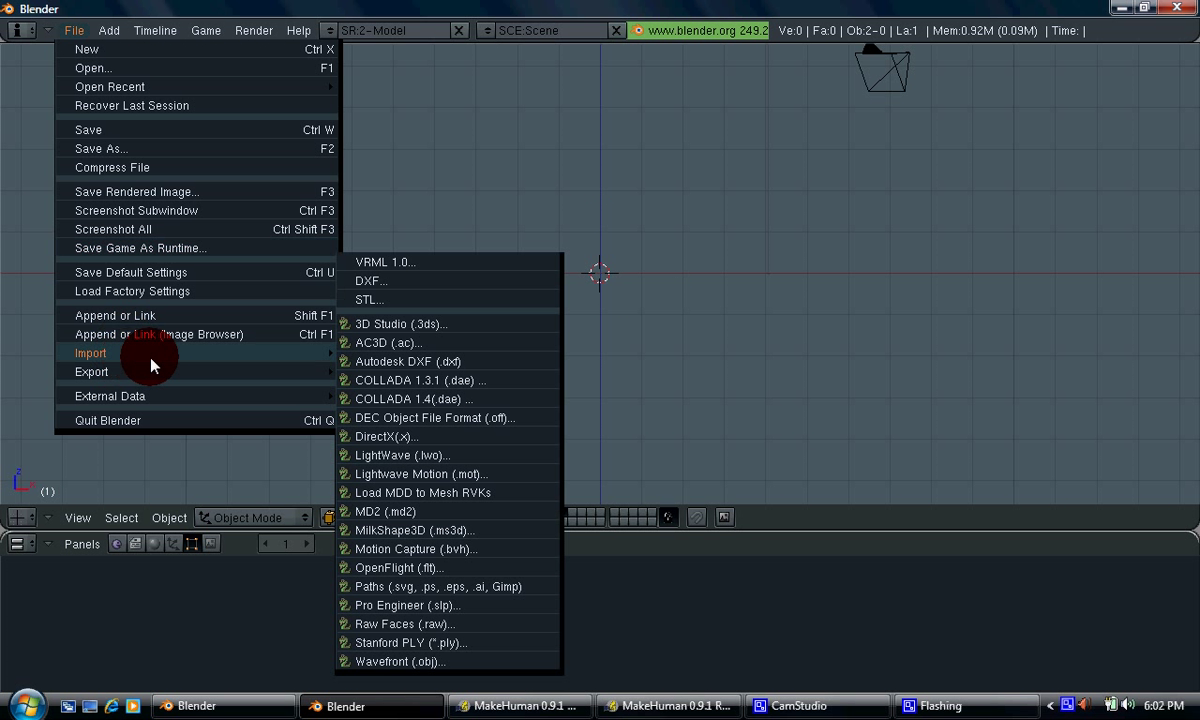
pyautogui.moveTo(445, 473)
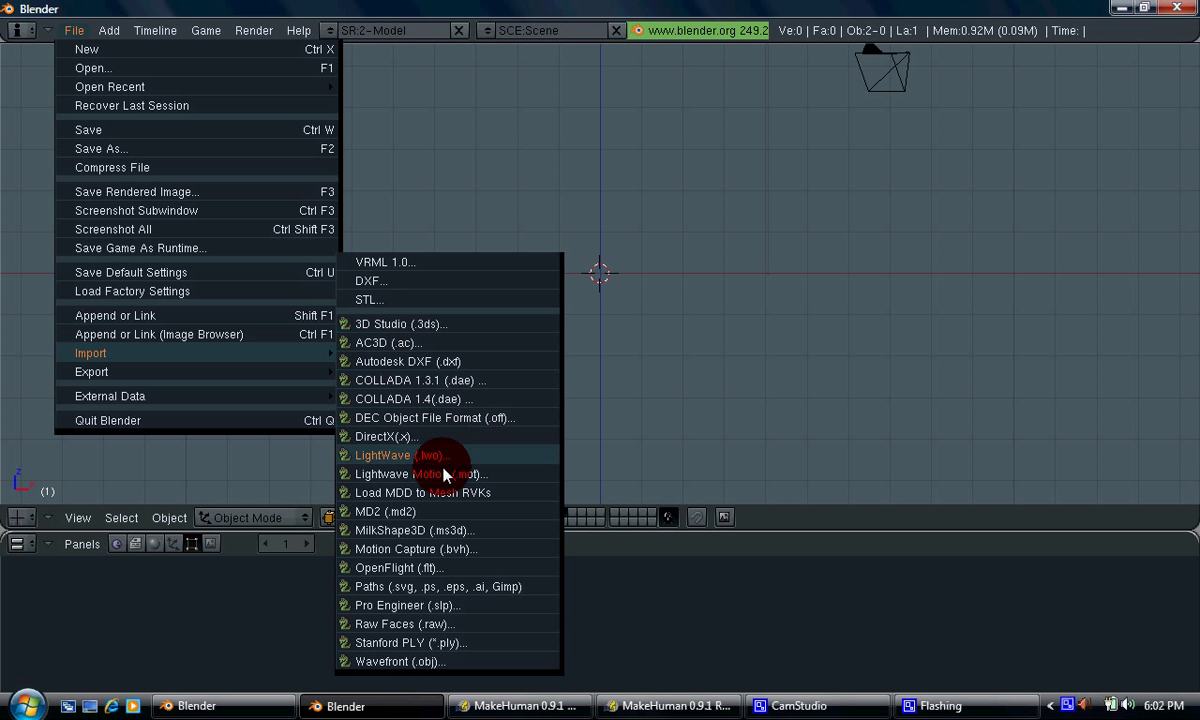
pyautogui.click(404, 455)
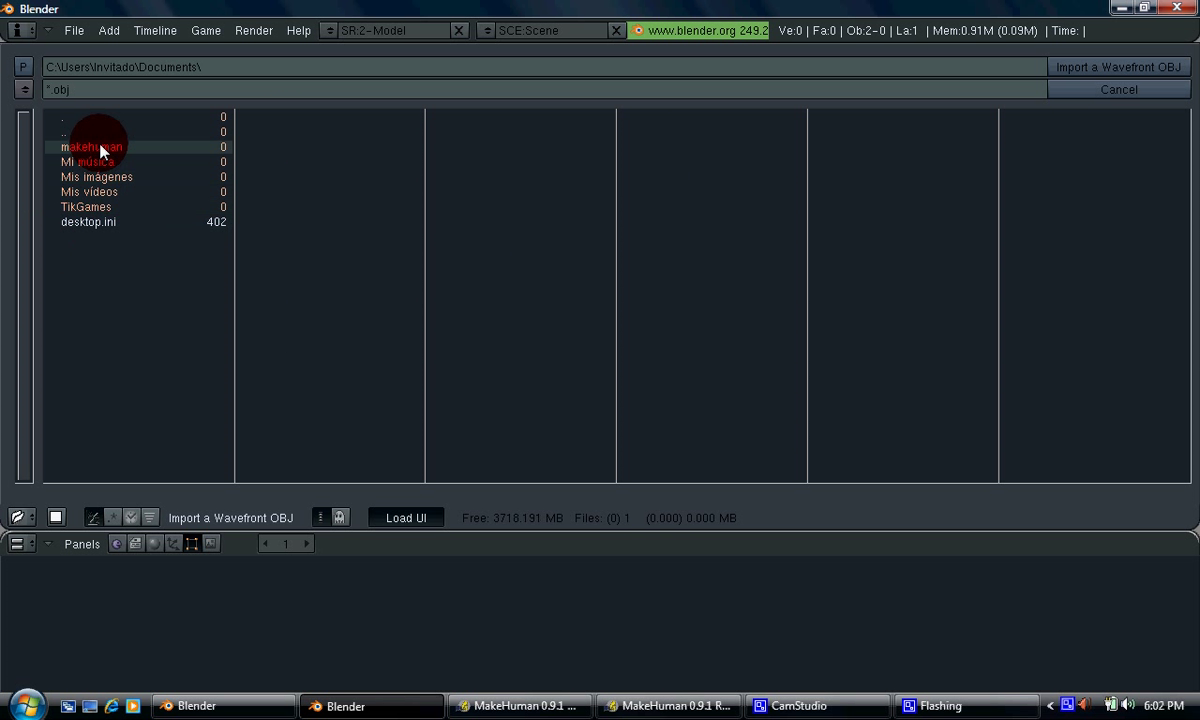
# - Import mesh.obj from the makehuman\myobjs folder with default OBJ options
pyautogui.doubleClick(91, 146)
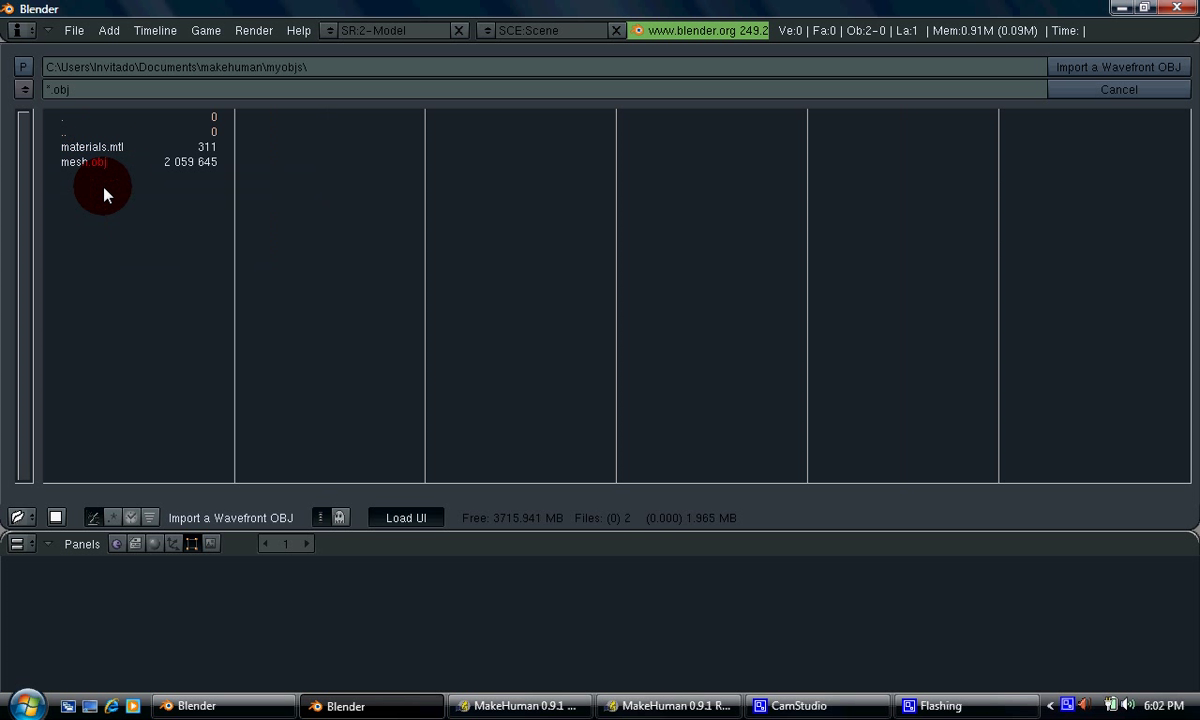
pyautogui.click(85, 162)
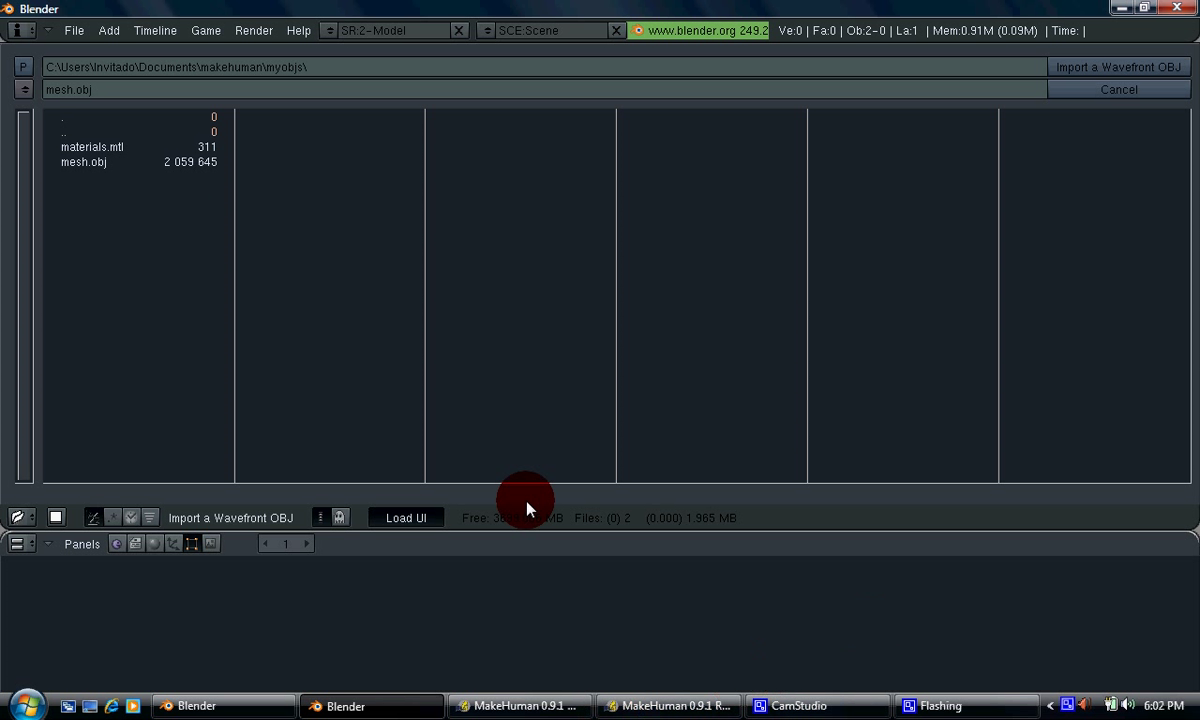
pyautogui.click(83, 162)
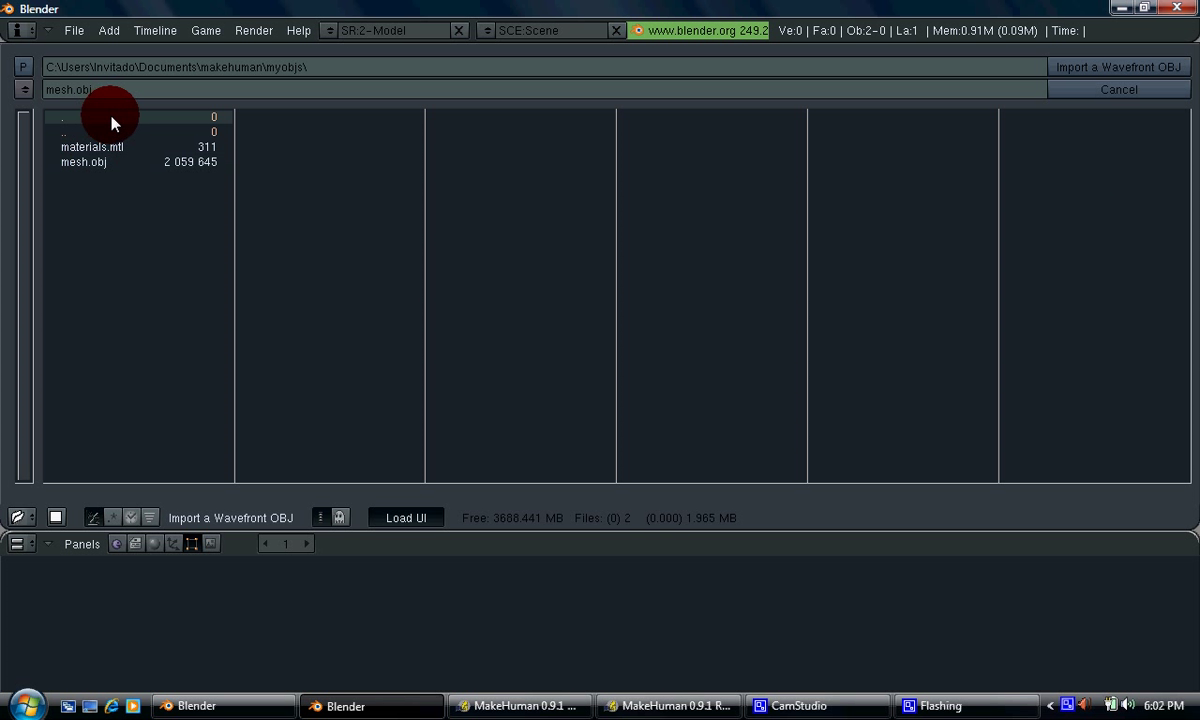
pyautogui.click(1118, 67)
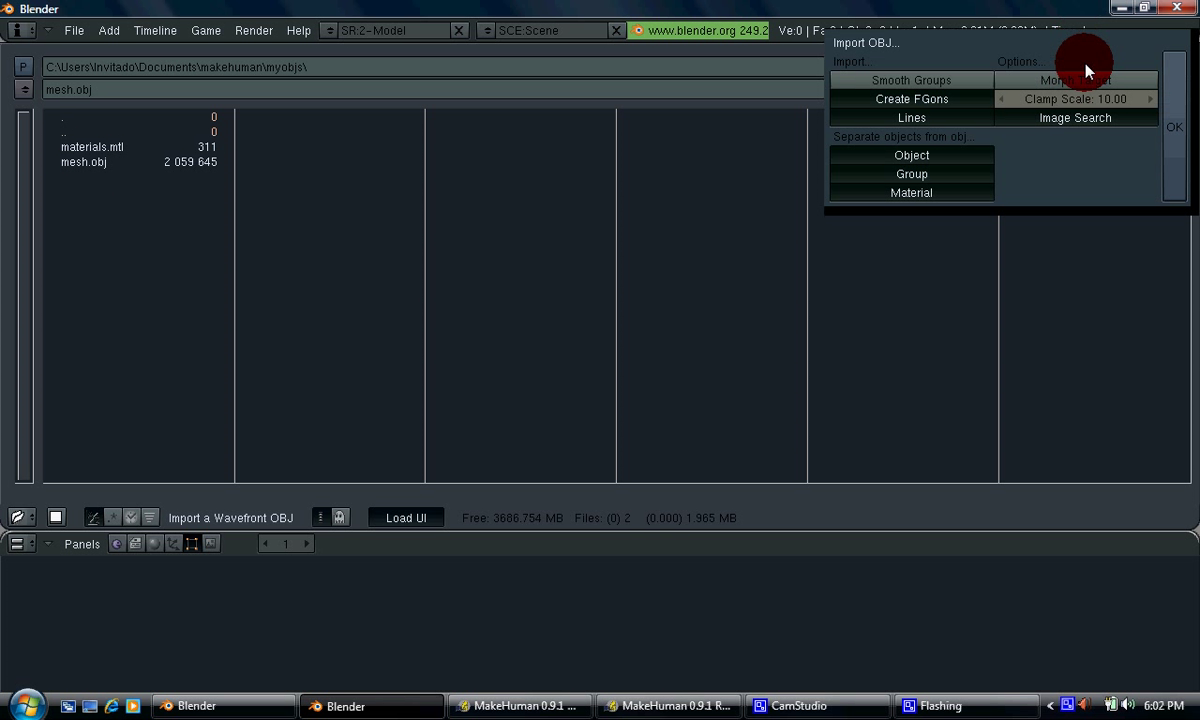
pyautogui.click(1174, 127)
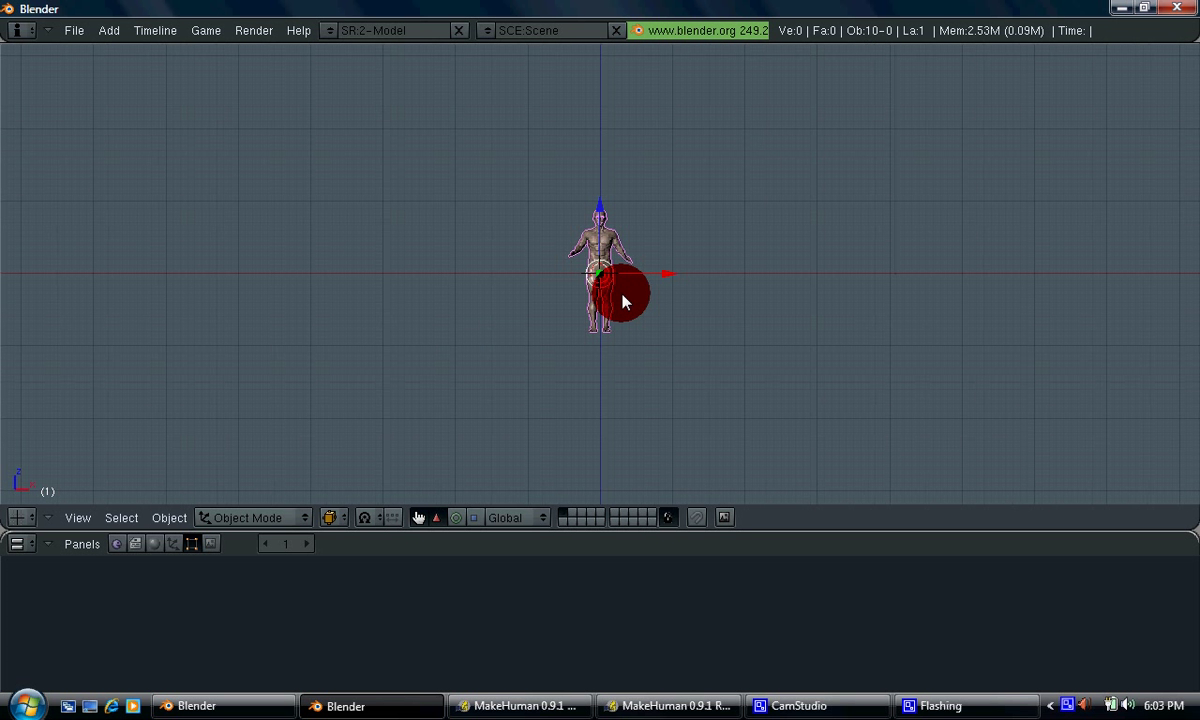
# - Bring MakeHuman to the front and close it
pyautogui.click(668, 706)
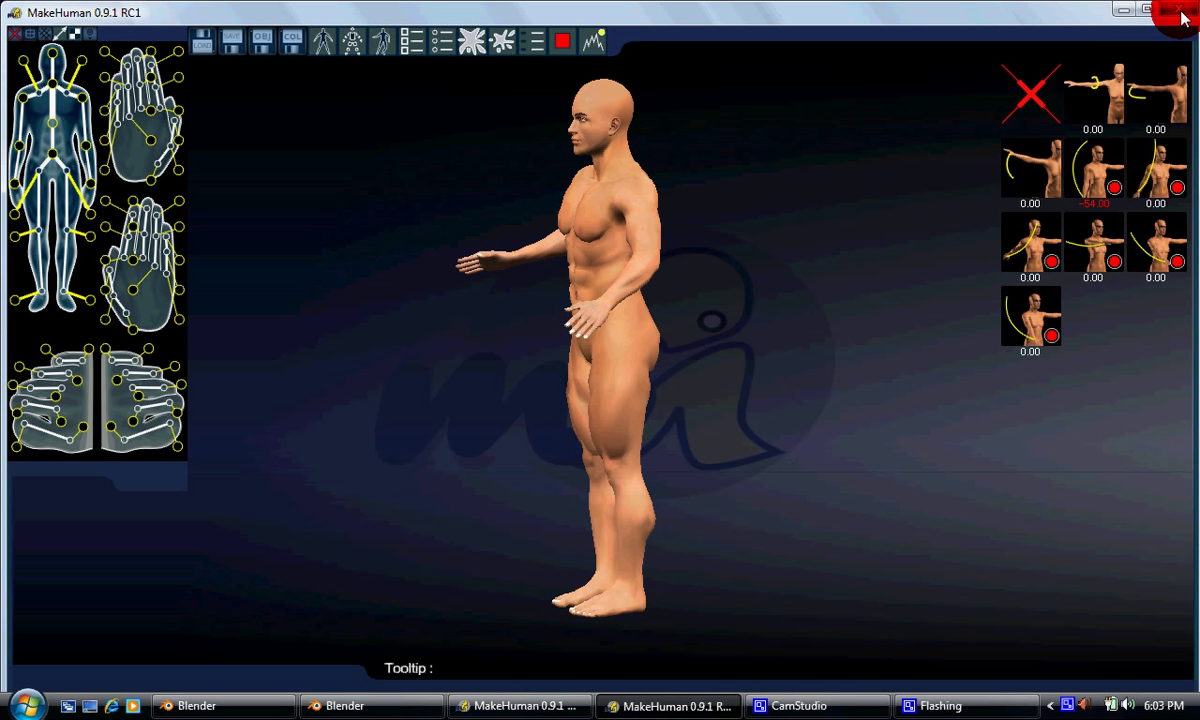
pyautogui.click(1180, 10)
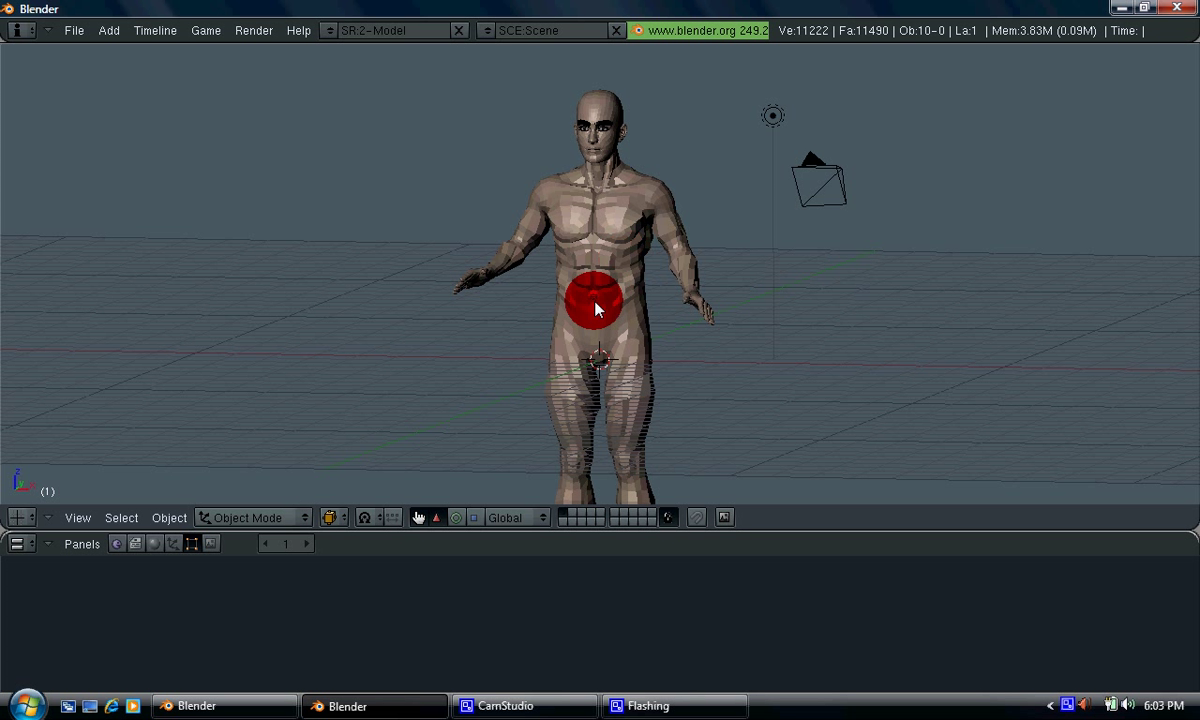
# - Apply Set Smooth to the whole imported body mesh in Edit Mode, then return to Object Mode
pyautogui.click(594, 305)
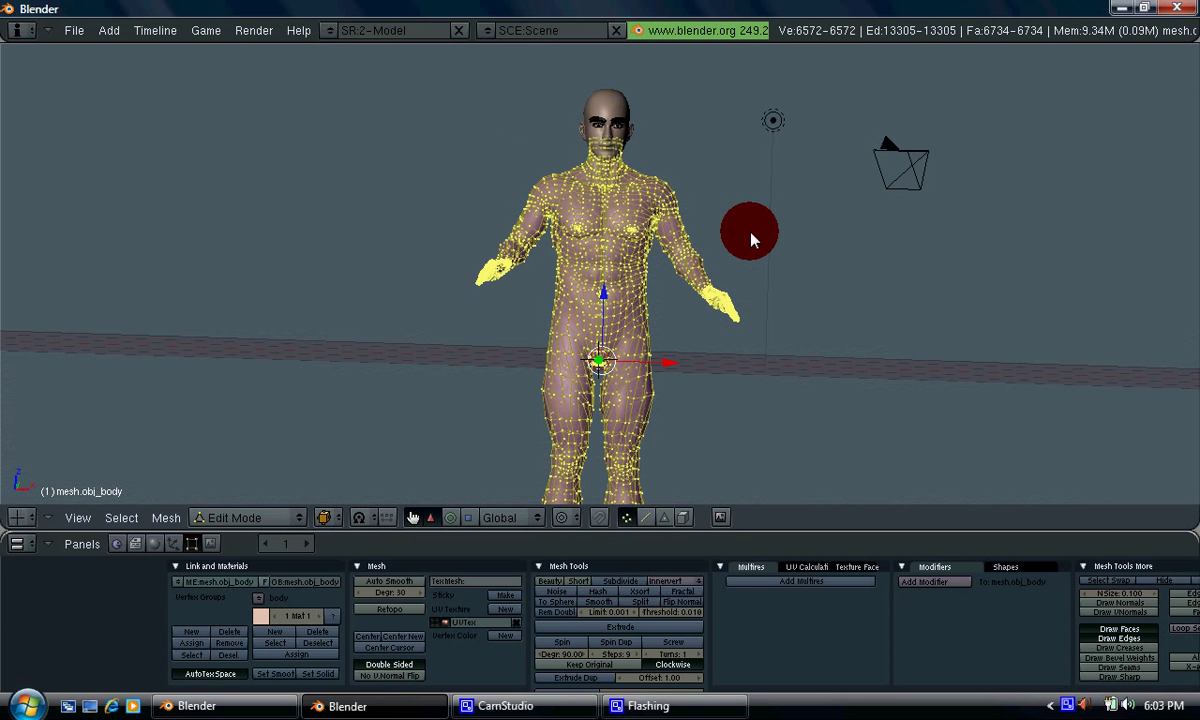
pyautogui.press('Tab')
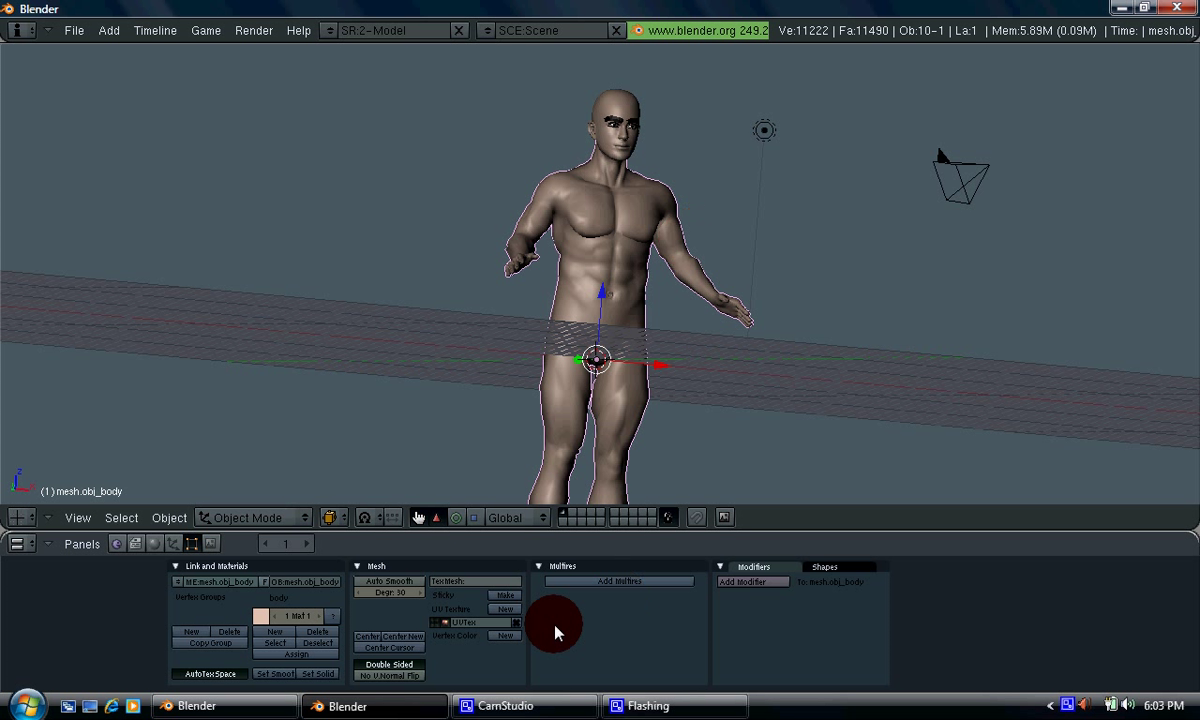
pyautogui.click(510, 705)
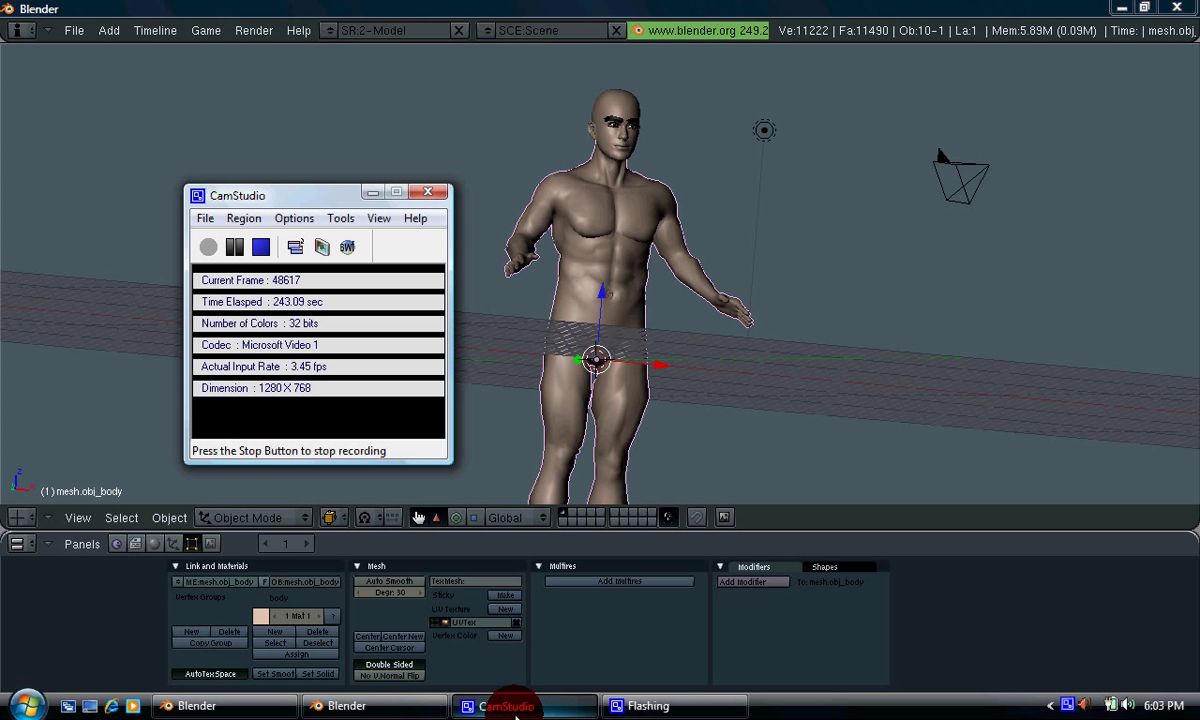